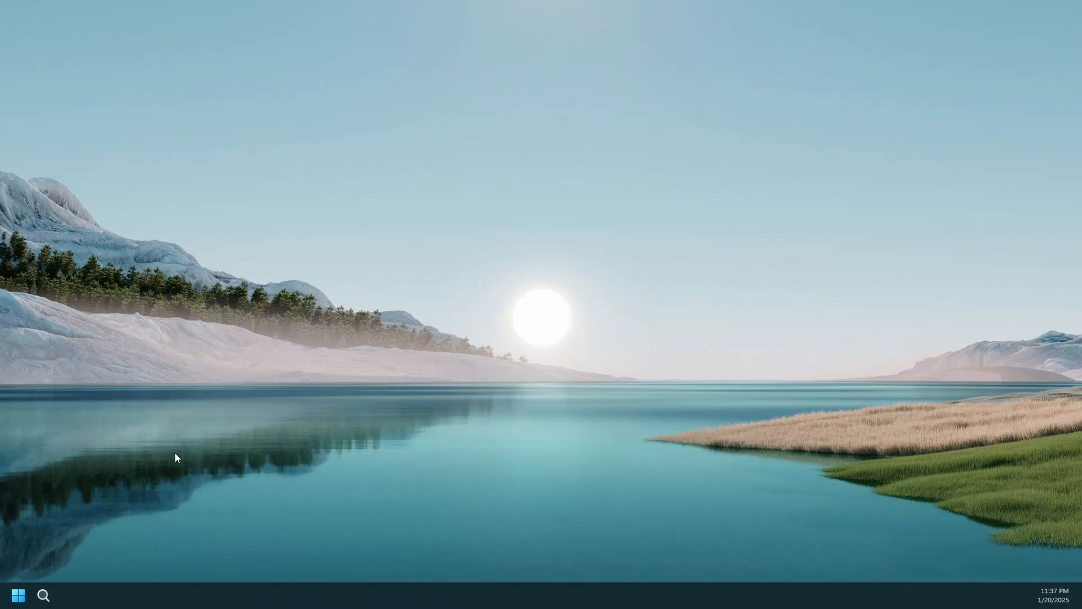
{"action": "mouse_move", "coordinate": [151, 471]}
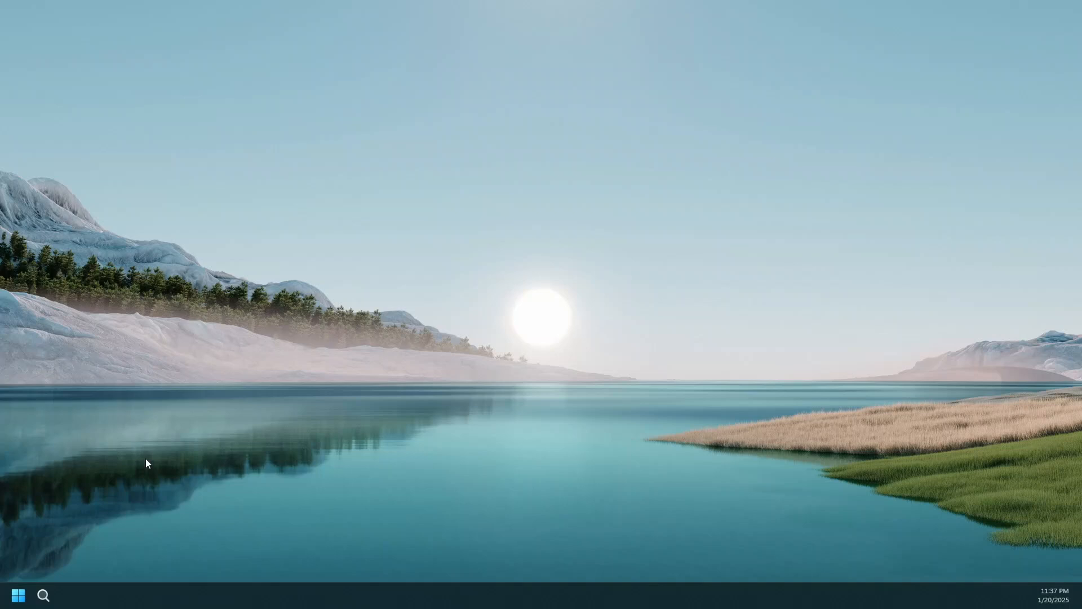
{"action": "mouse_move", "coordinate": [44, 595]}
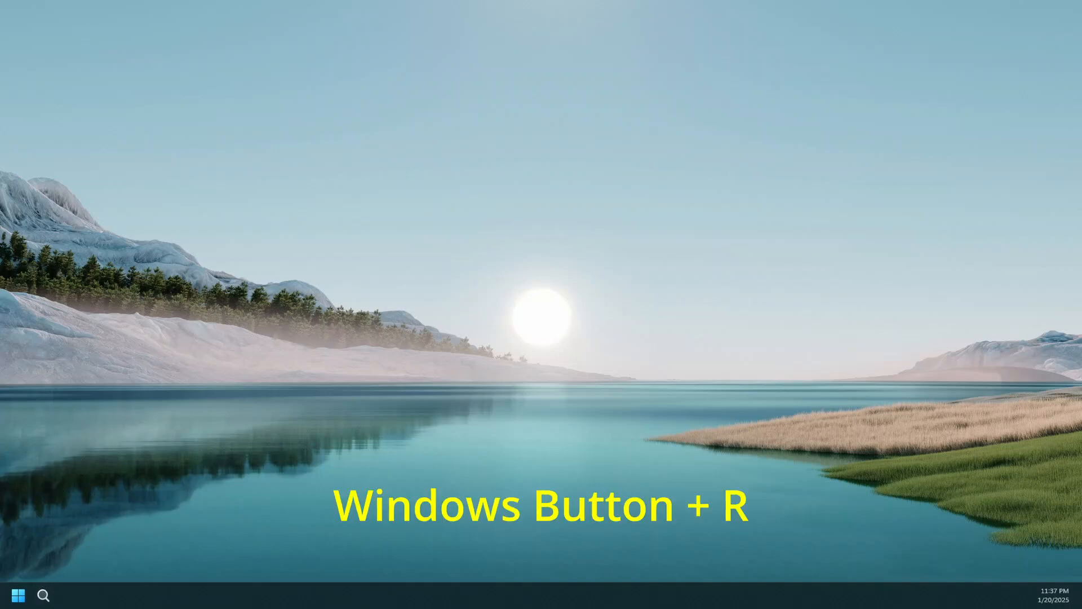
Step: Open the Run box via search and enter the shell:startup command
{"action": "left_click", "coordinate": [43, 595]}
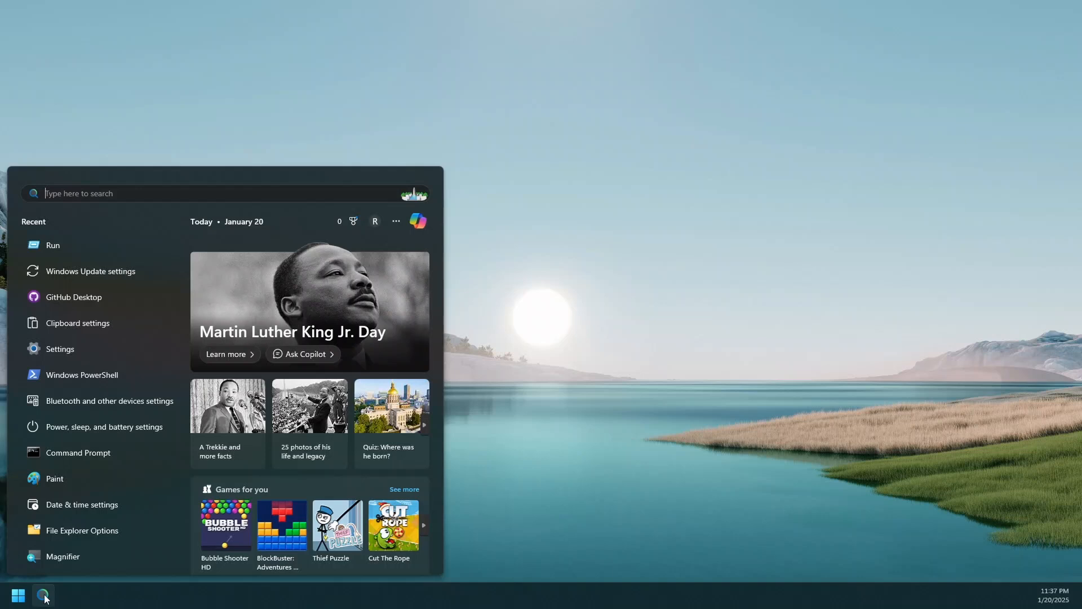
{"action": "type", "text": "run"}
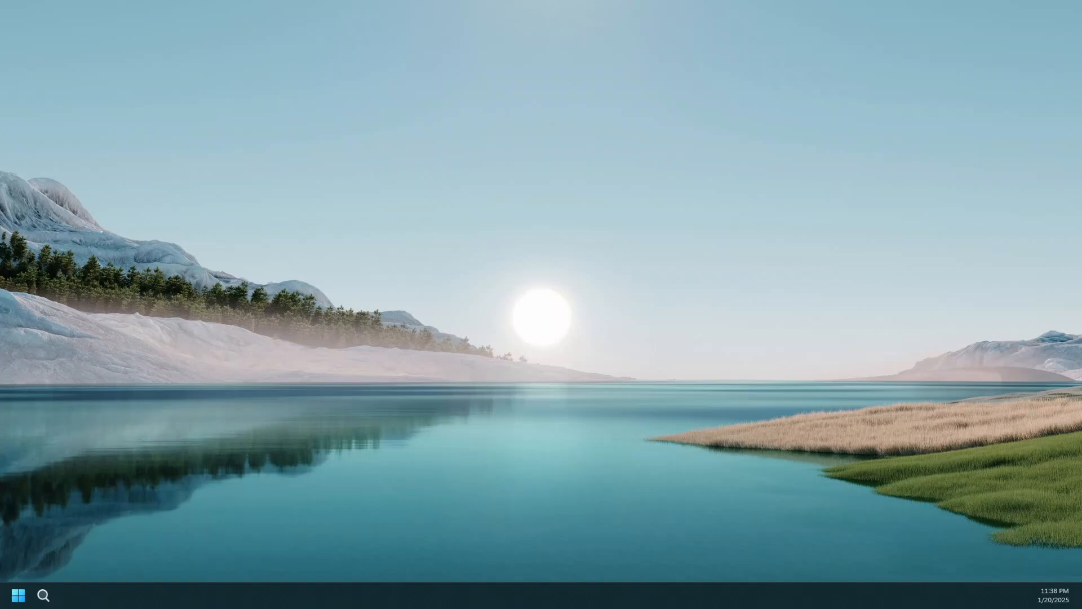
{"action": "key", "text": "Win+r"}
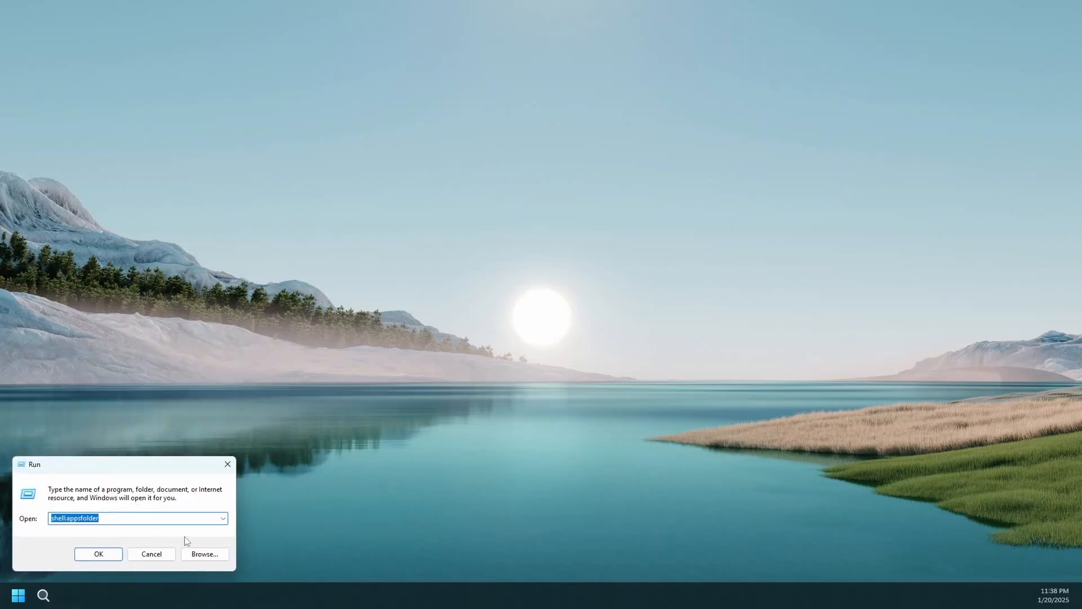
{"action": "type", "text": "shell:"}
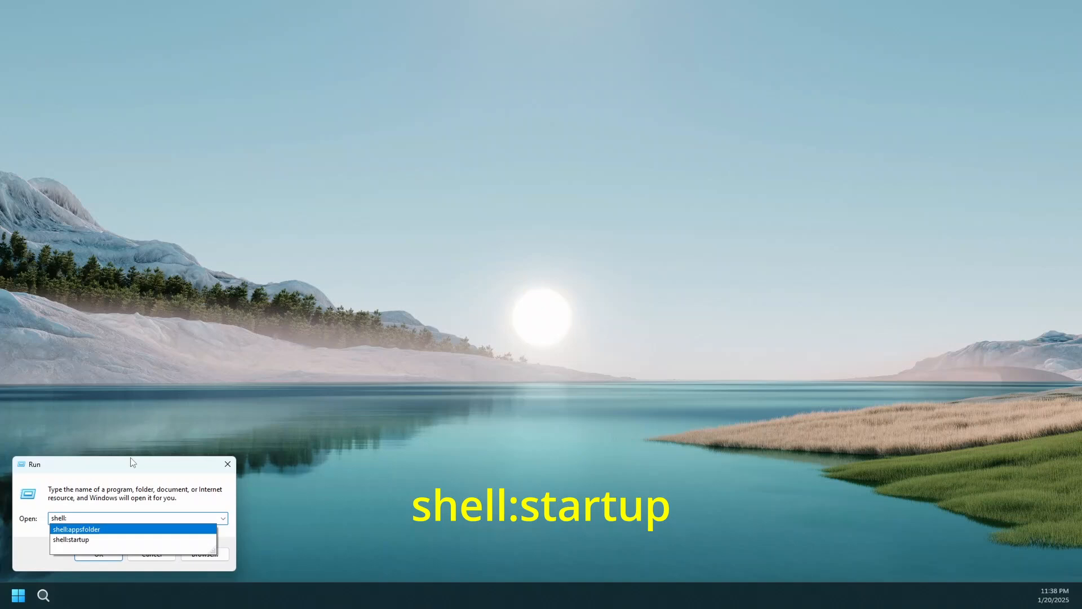
{"action": "left_click", "coordinate": [71, 539]}
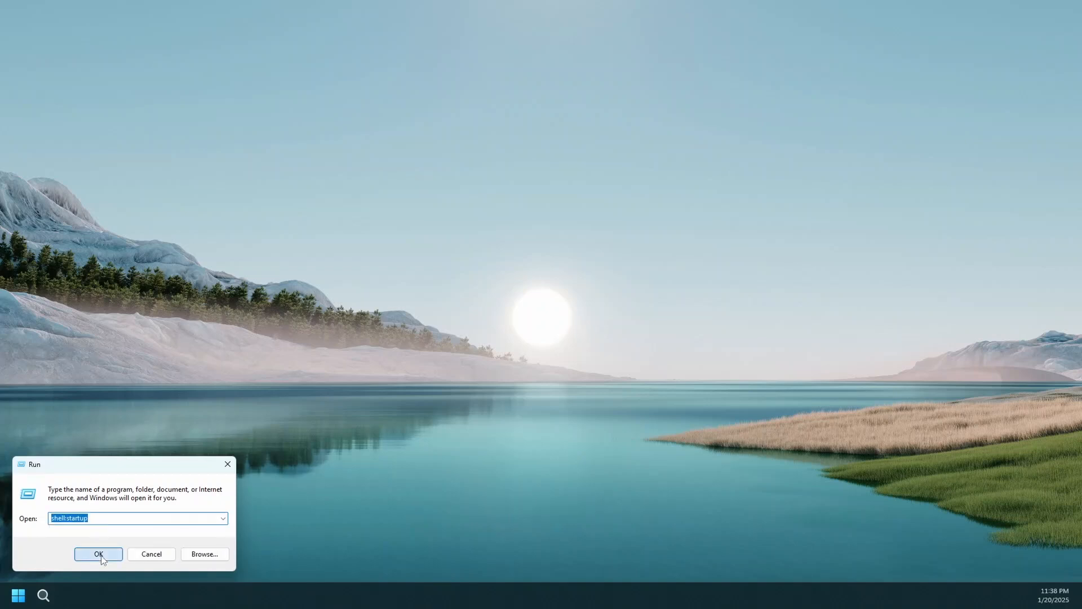
Step: Run shell:startup to open the user's empty Startup folder in File Explorer
{"action": "left_click", "coordinate": [98, 553]}
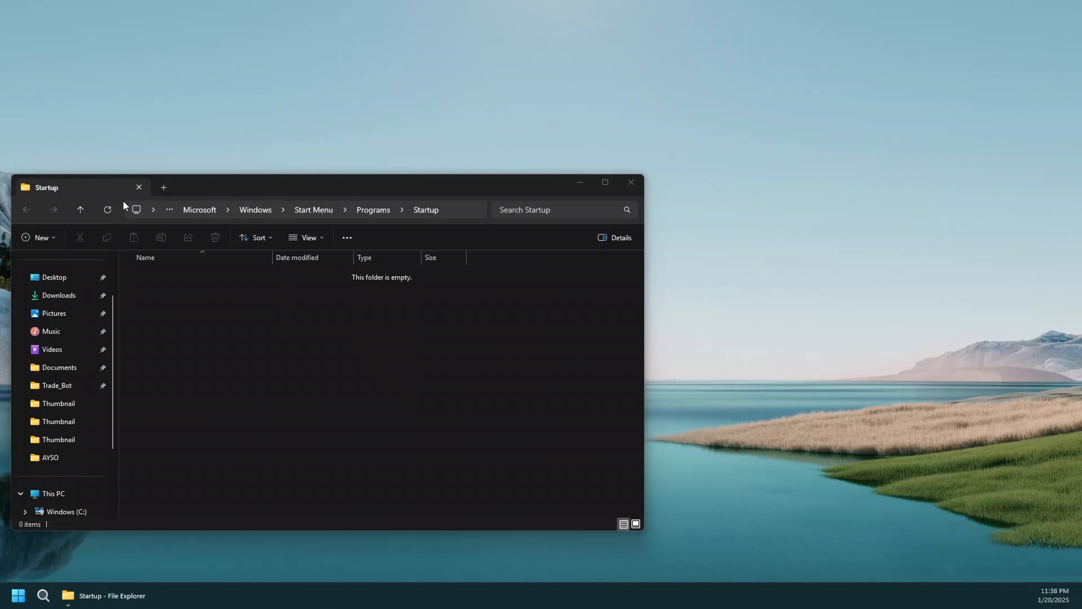
{"action": "mouse_move", "coordinate": [205, 393]}
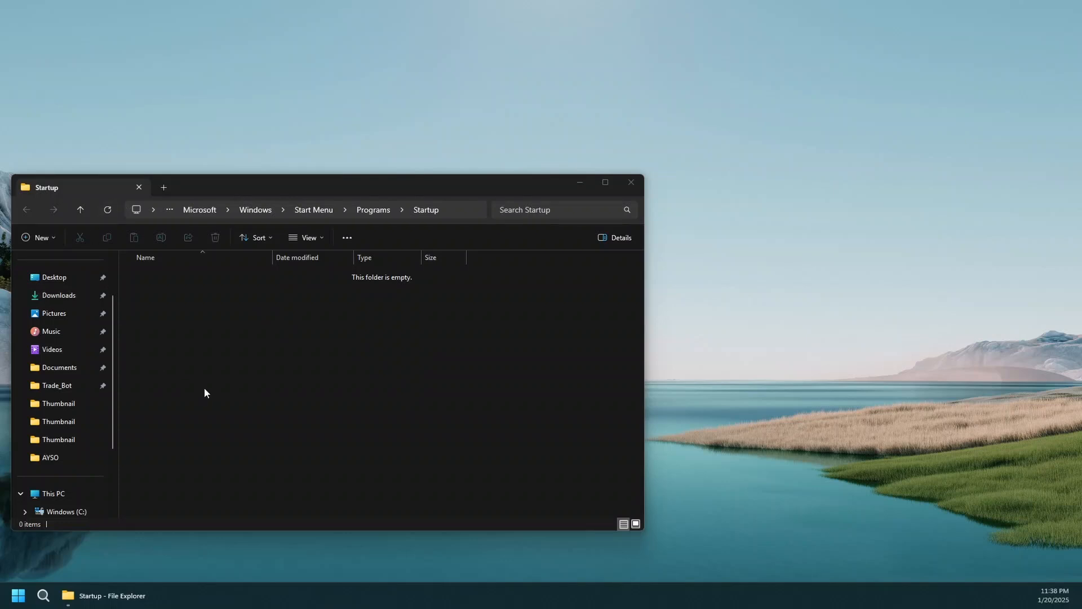
{"action": "mouse_move", "coordinate": [218, 382]}
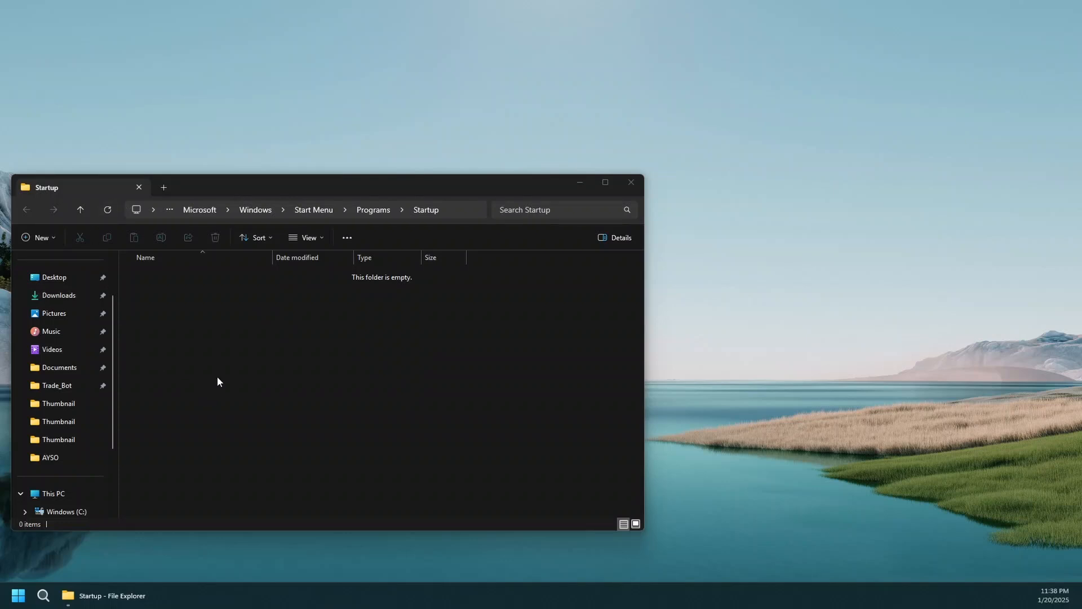
{"action": "mouse_move", "coordinate": [328, 379]}
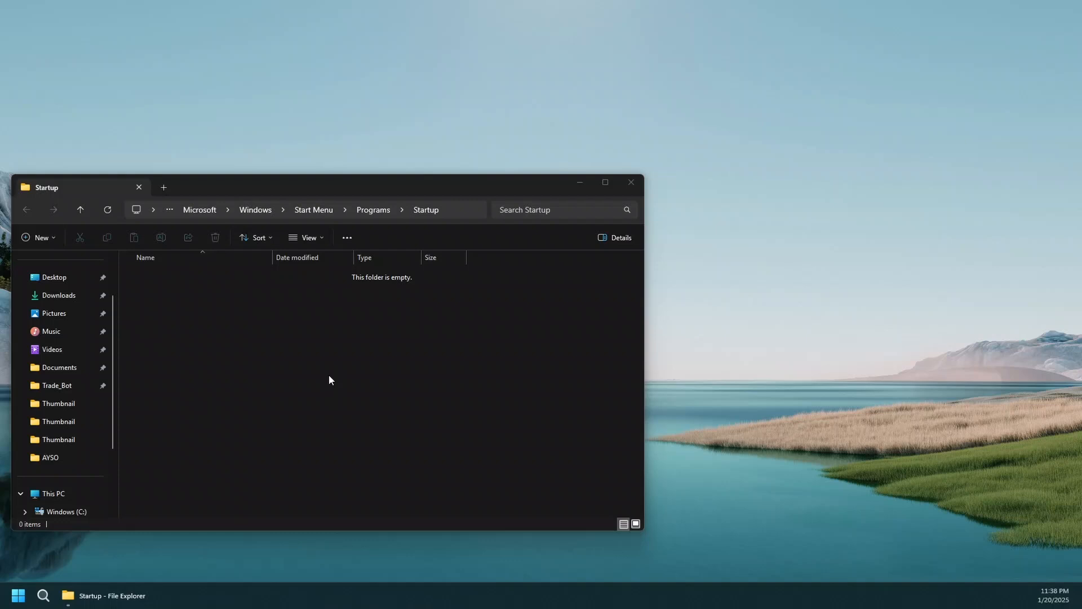
{"action": "mouse_move", "coordinate": [173, 314]}
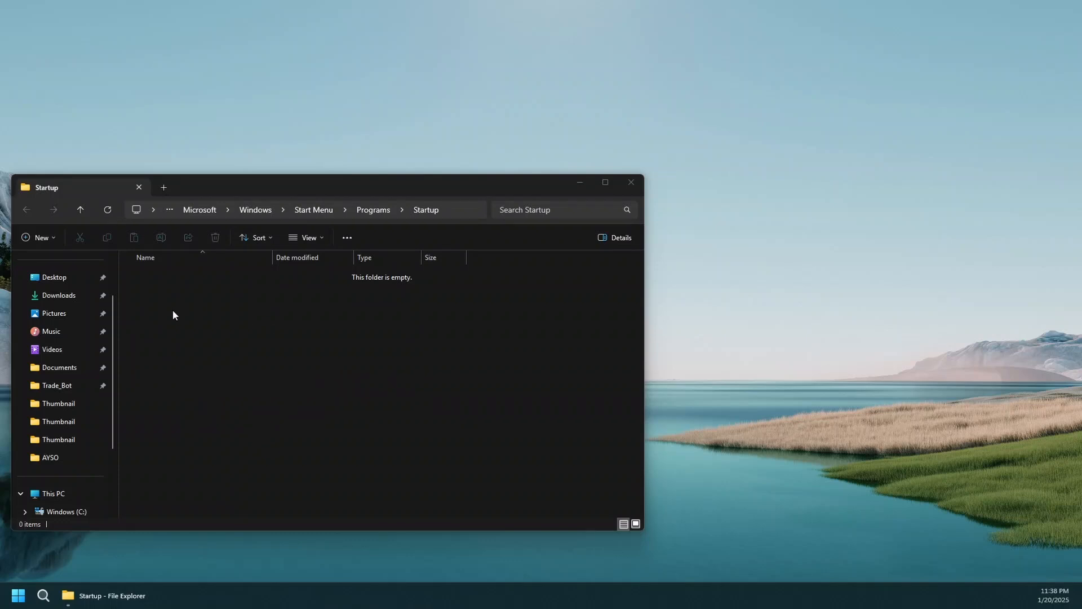
{"action": "mouse_move", "coordinate": [158, 339]}
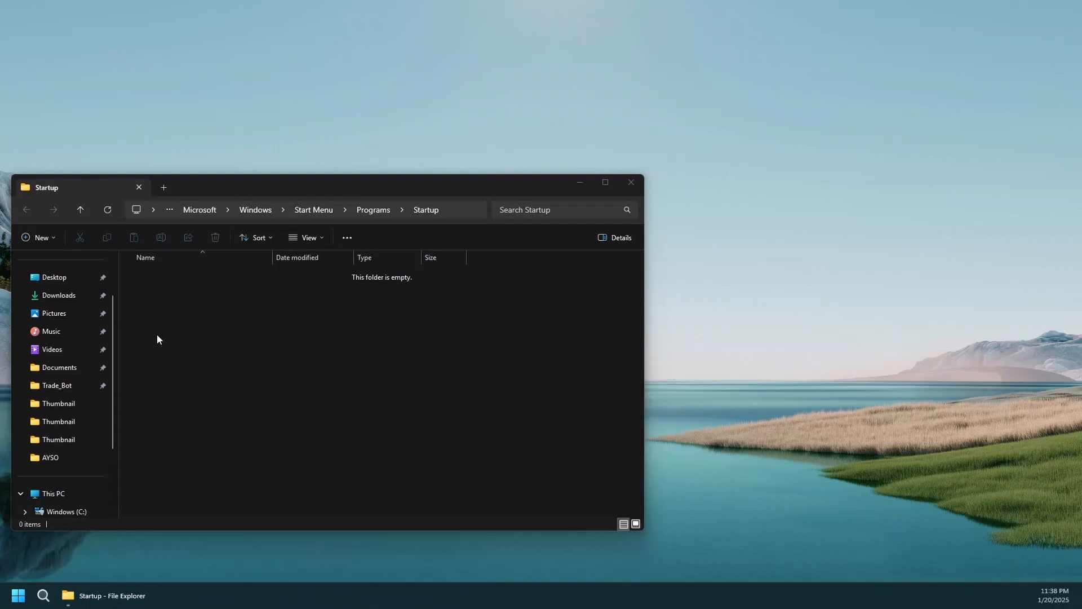
{"action": "mouse_move", "coordinate": [180, 340]}
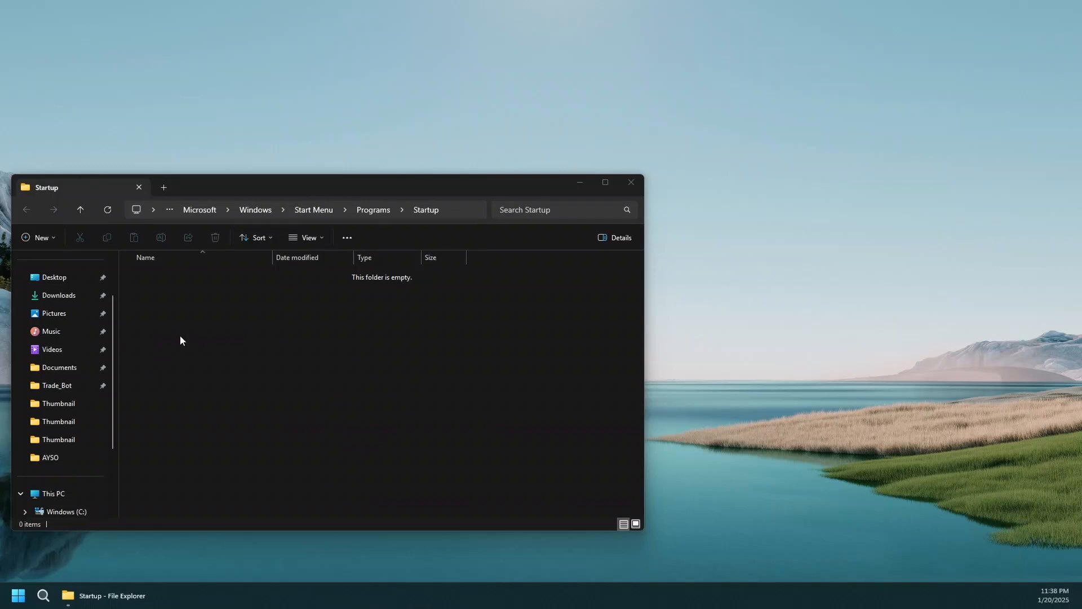
{"action": "mouse_move", "coordinate": [172, 341]}
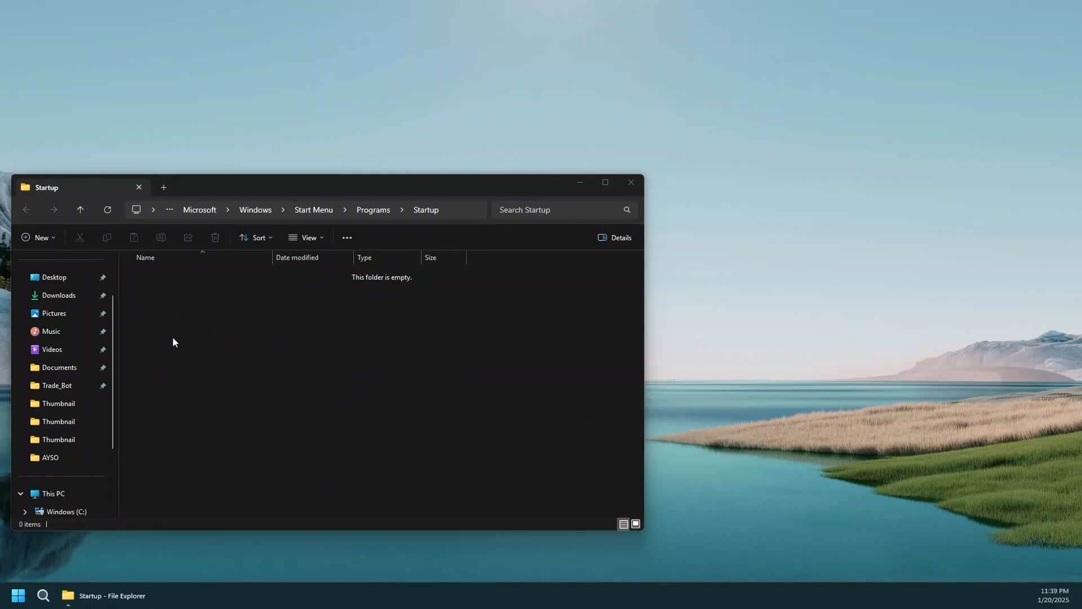
{"action": "mouse_move", "coordinate": [260, 331]}
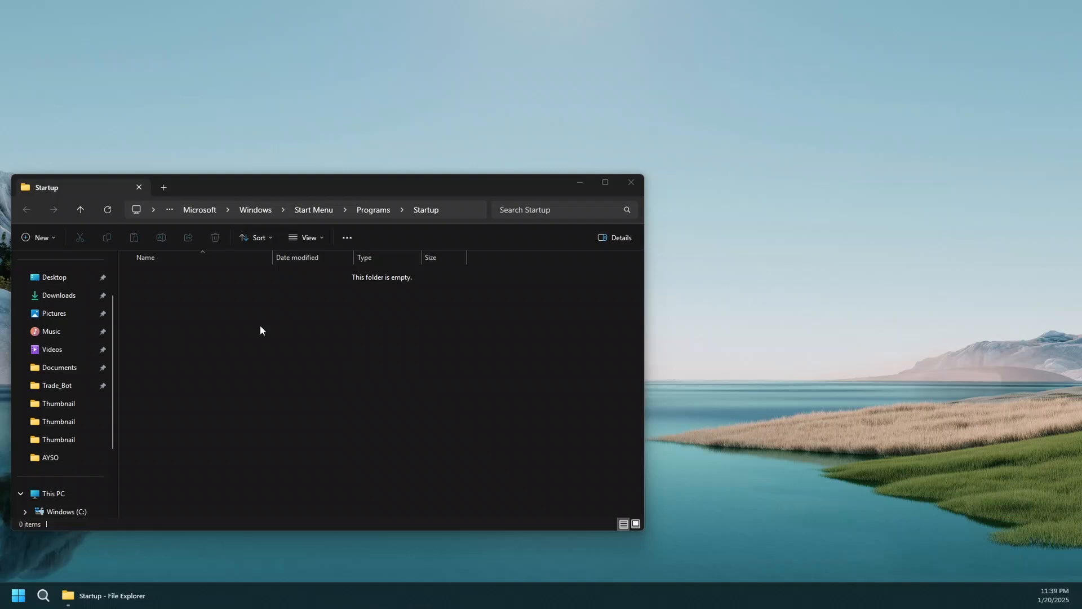
{"action": "mouse_move", "coordinate": [190, 365]}
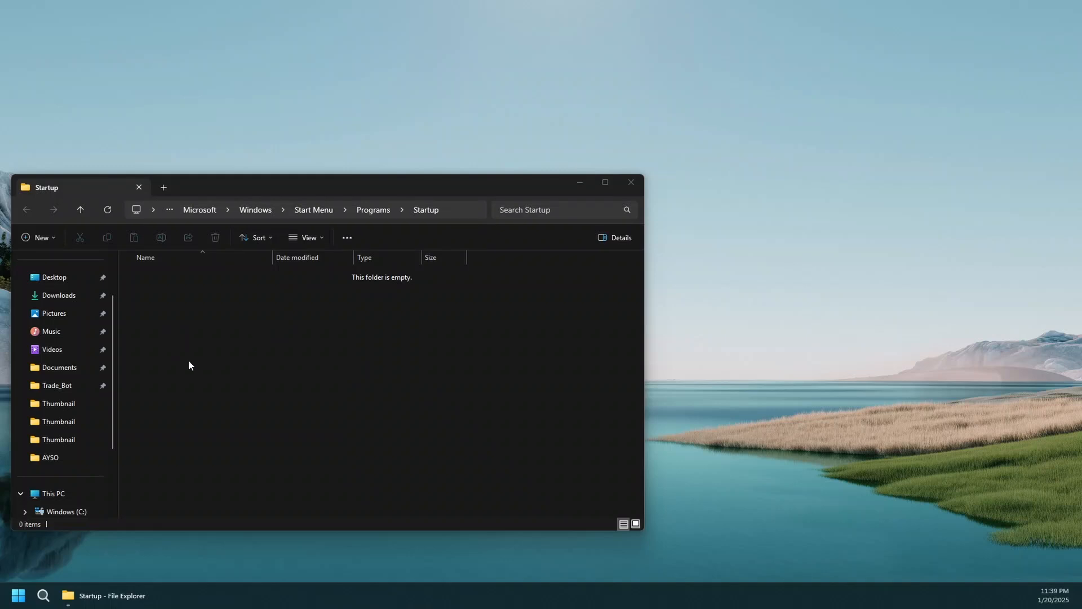
{"action": "mouse_move", "coordinate": [61, 562]}
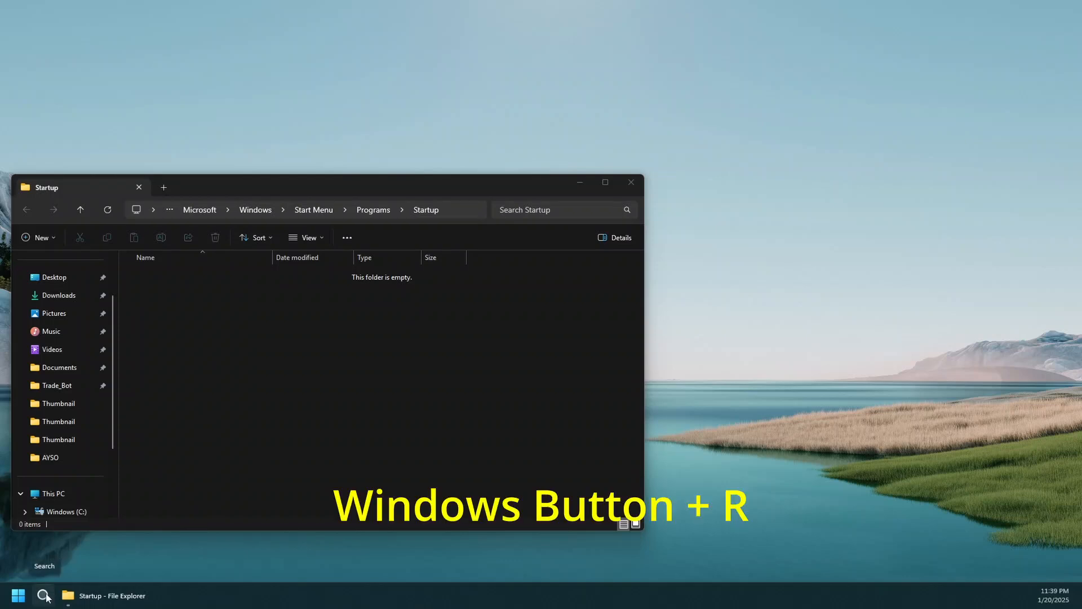
Step: Run shell:appsfolder from Win+R to list all installed applications in a second window
{"action": "key", "text": "Win+r"}
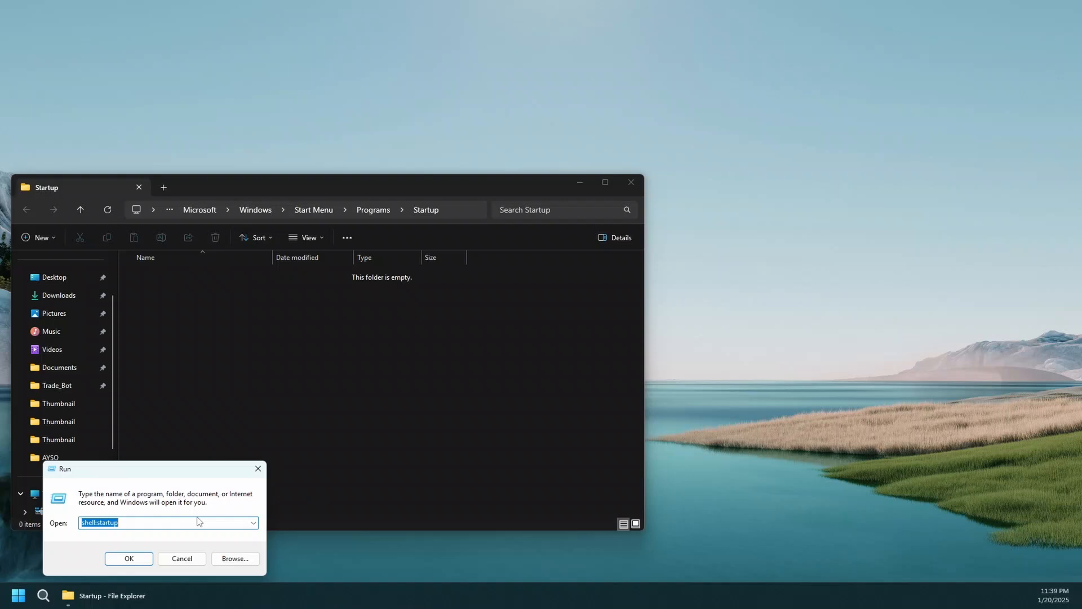
{"action": "type", "text": "shell:"}
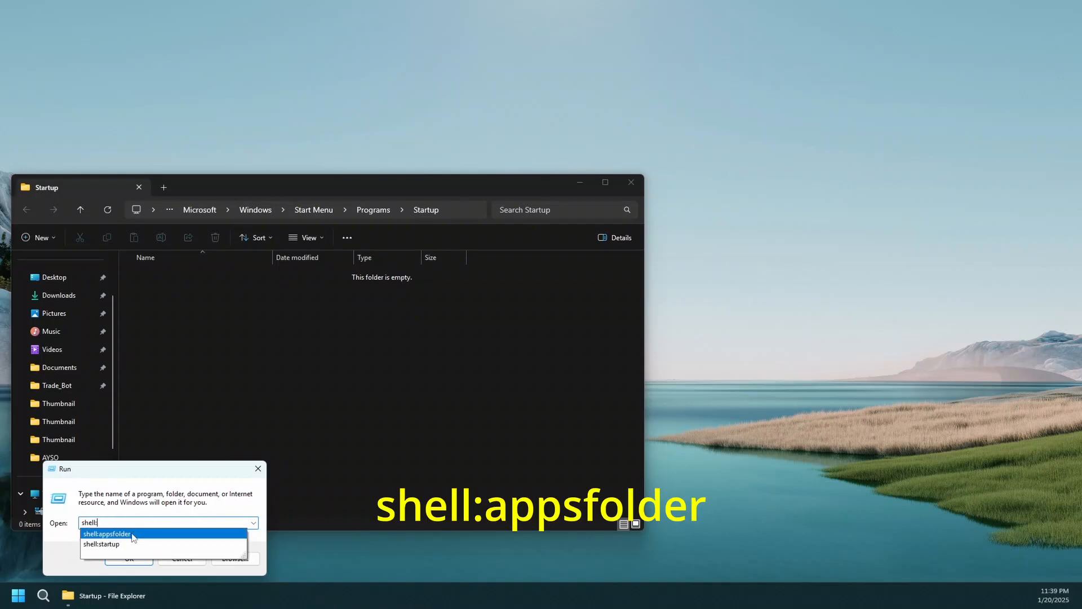
{"action": "left_click", "coordinate": [107, 534]}
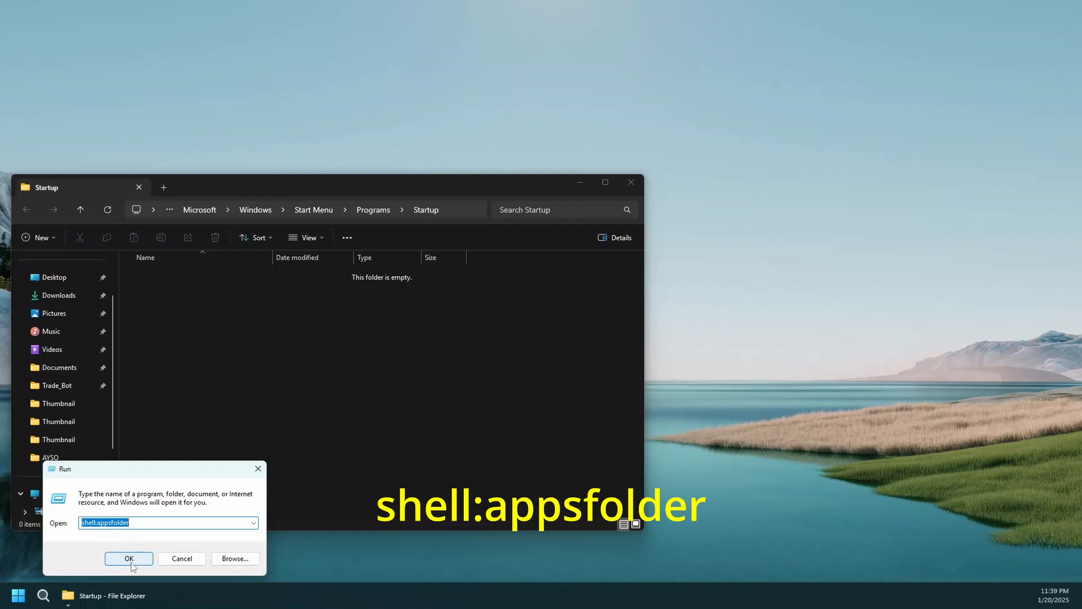
{"action": "left_click", "coordinate": [128, 559]}
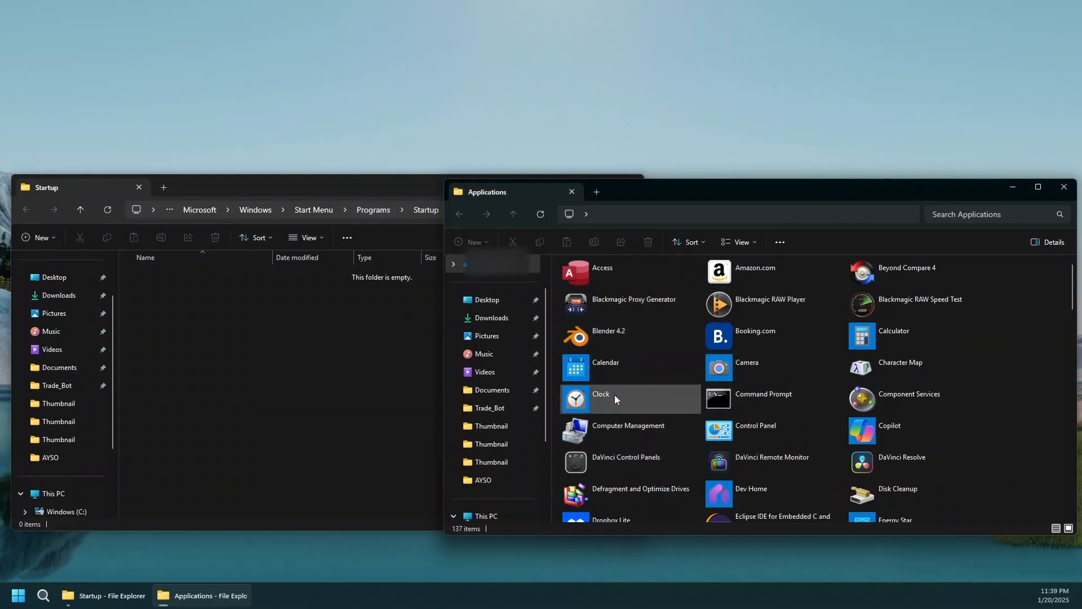
{"action": "mouse_move", "coordinate": [593, 338]}
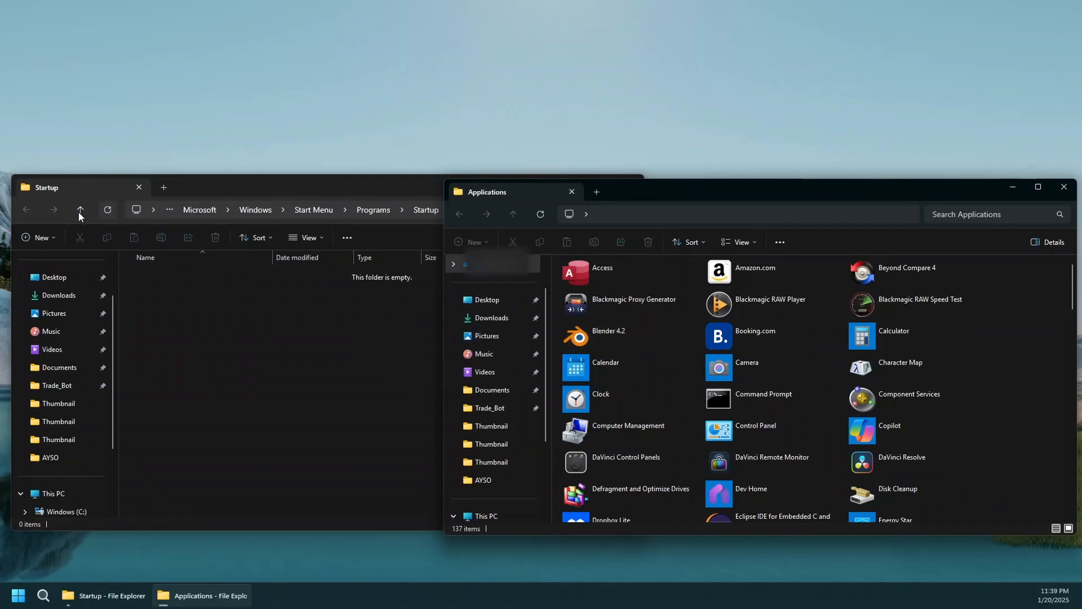
{"action": "mouse_move", "coordinate": [198, 293]}
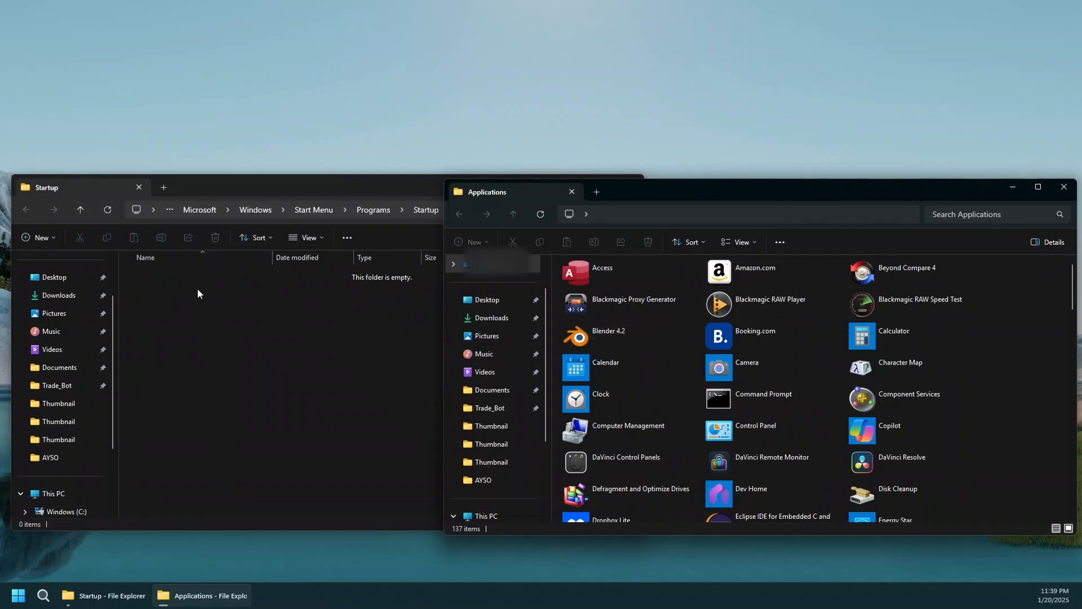
{"action": "mouse_move", "coordinate": [194, 391]}
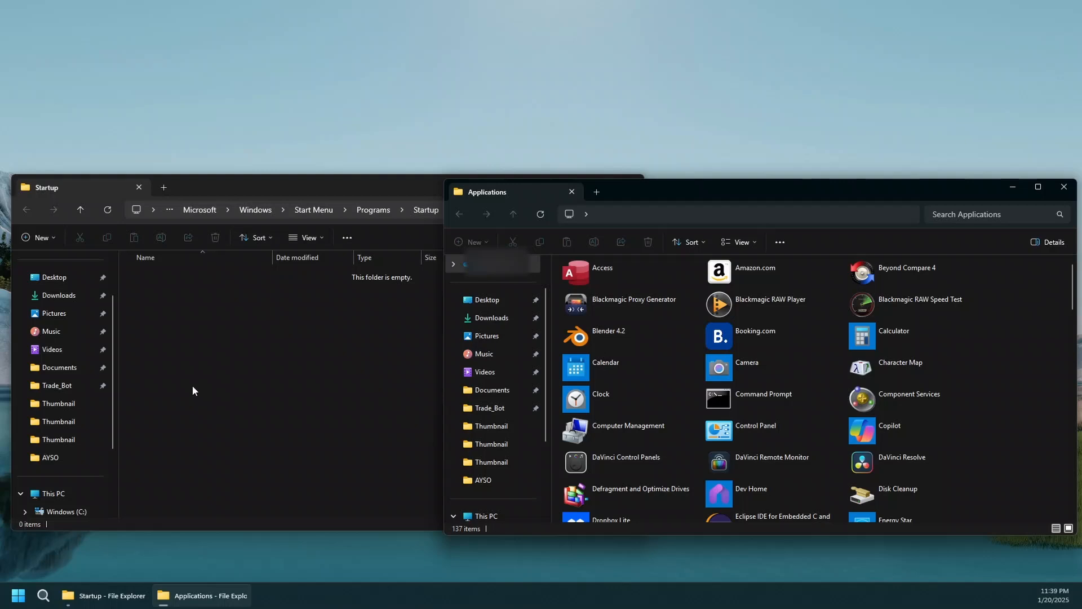
{"action": "mouse_move", "coordinate": [203, 359]}
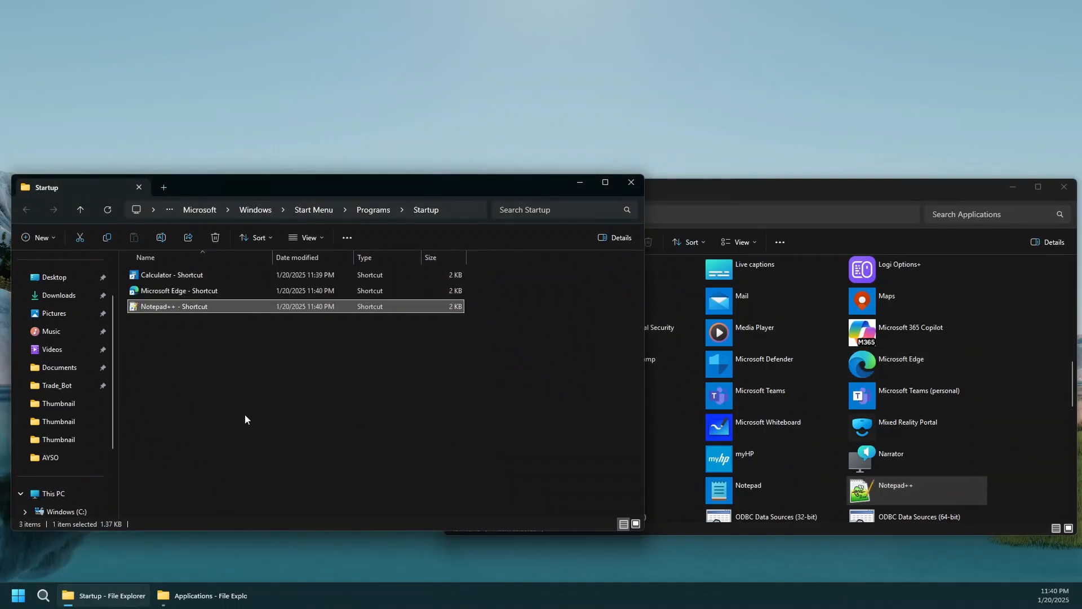
{"action": "mouse_move", "coordinate": [182, 425]}
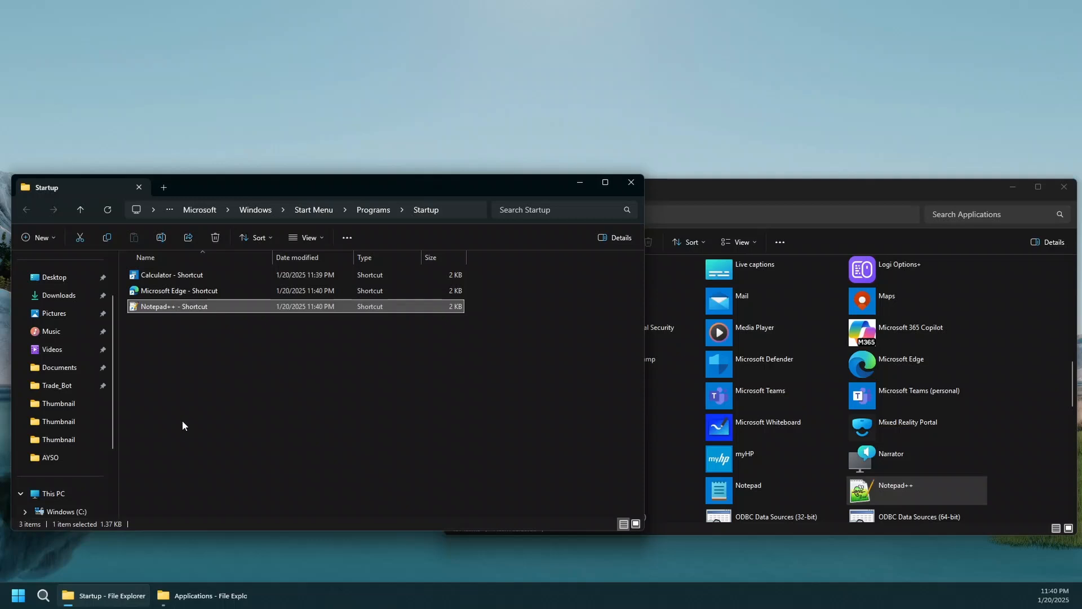
{"action": "mouse_move", "coordinate": [123, 339]}
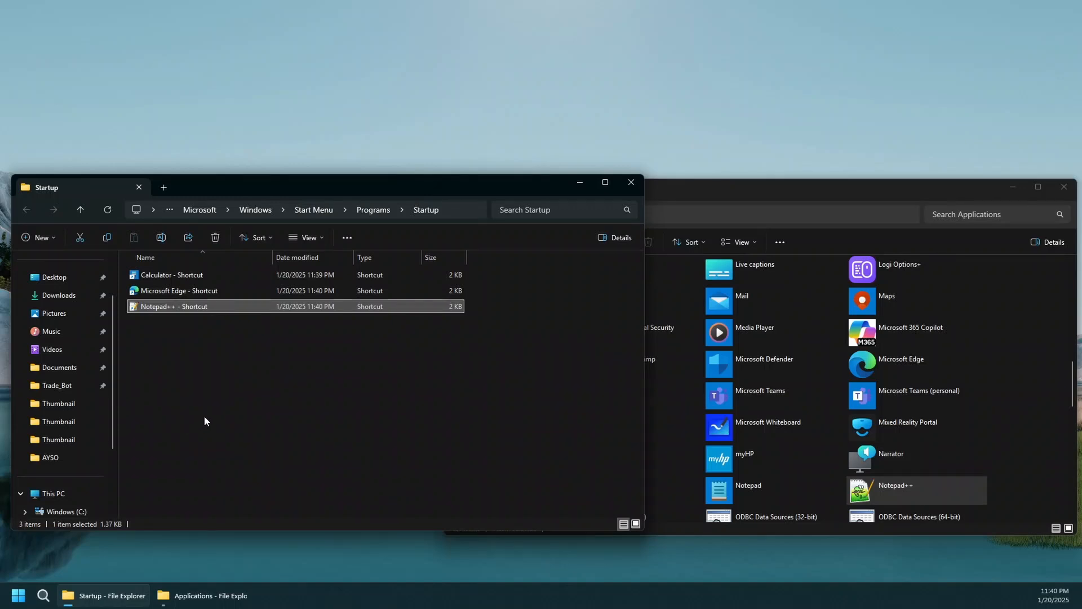
{"action": "mouse_move", "coordinate": [219, 419]}
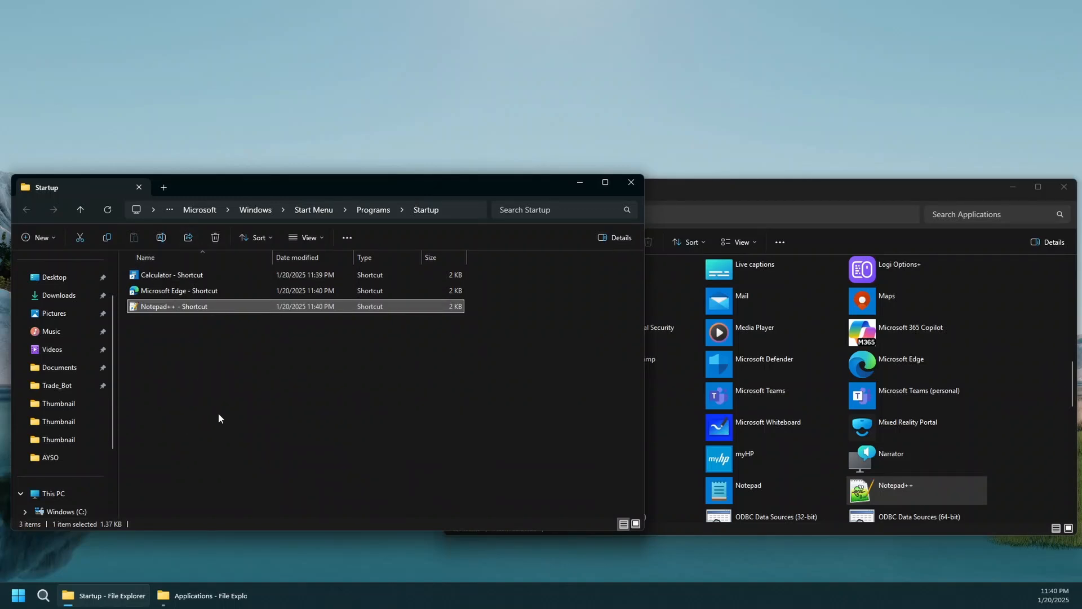
{"action": "mouse_move", "coordinate": [235, 402]}
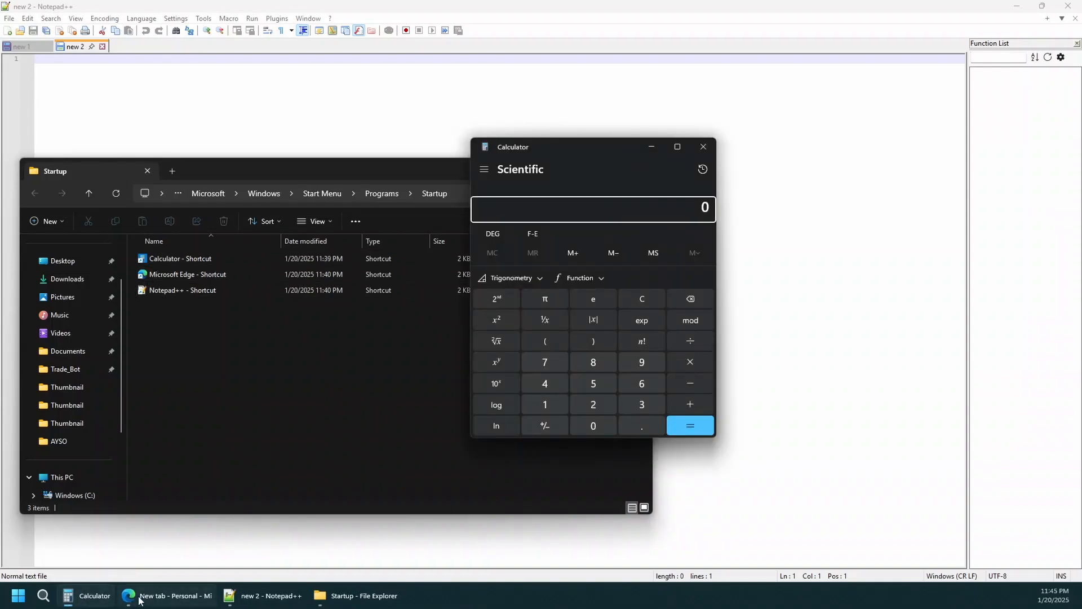
{"action": "mouse_move", "coordinate": [165, 596]}
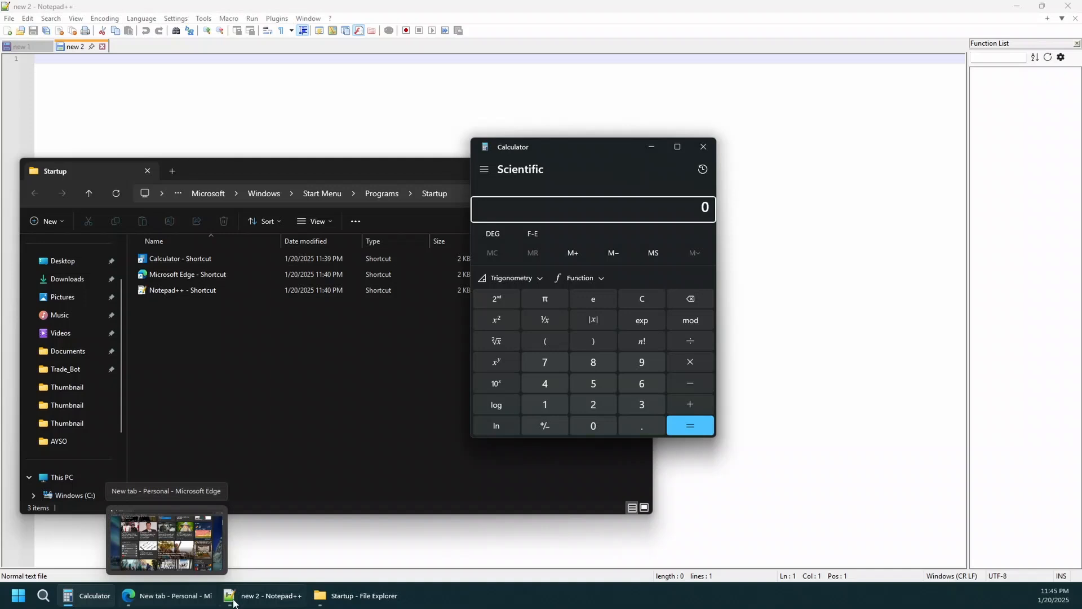
{"action": "mouse_move", "coordinate": [261, 595]}
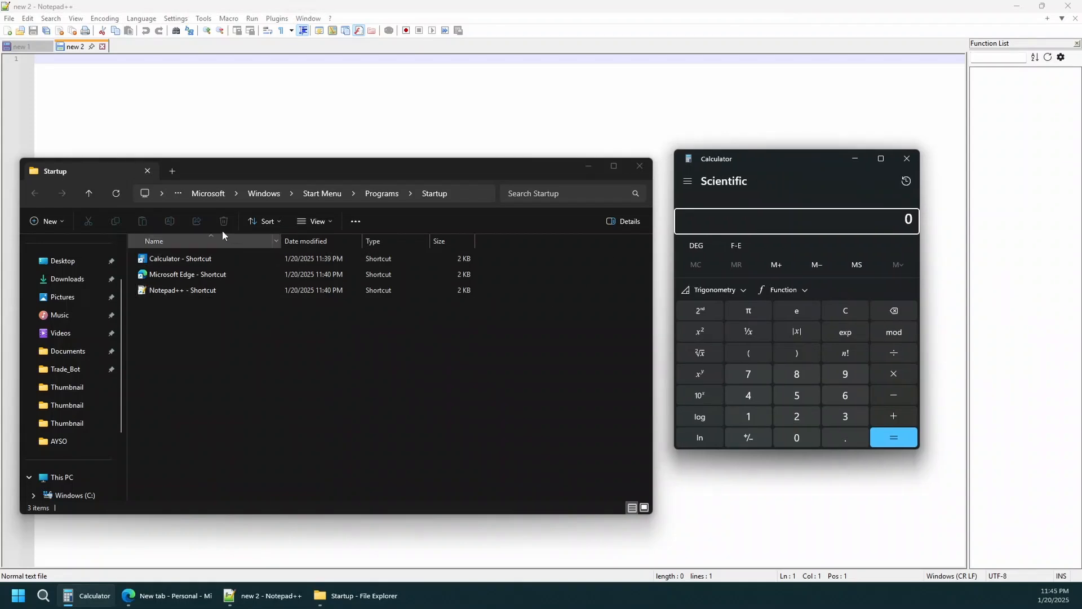
{"action": "mouse_move", "coordinate": [452, 199]}
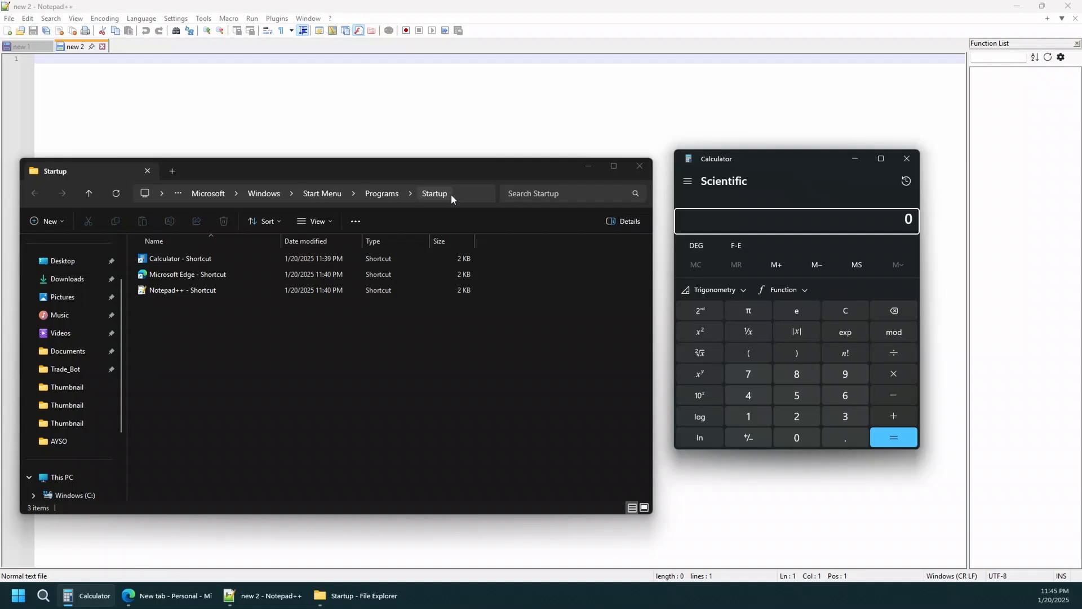
{"action": "mouse_move", "coordinate": [293, 409]}
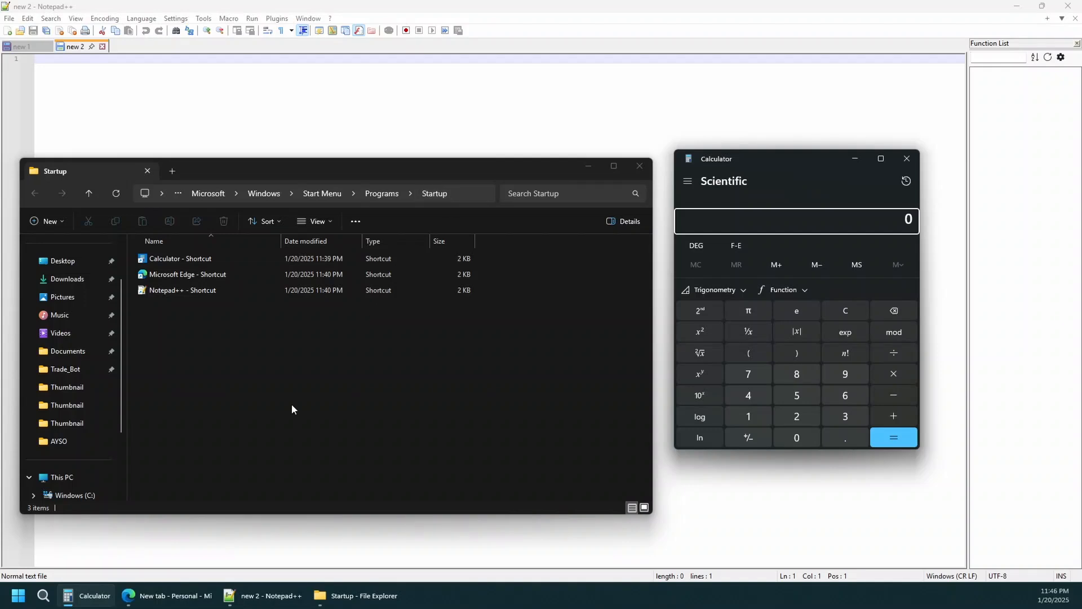
{"action": "mouse_move", "coordinate": [262, 417]}
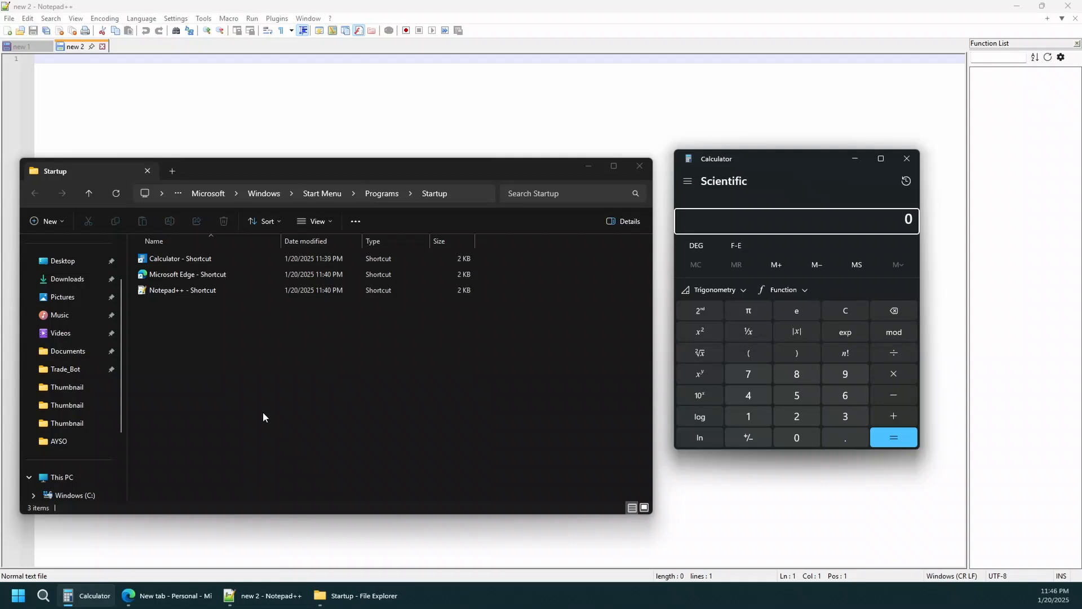